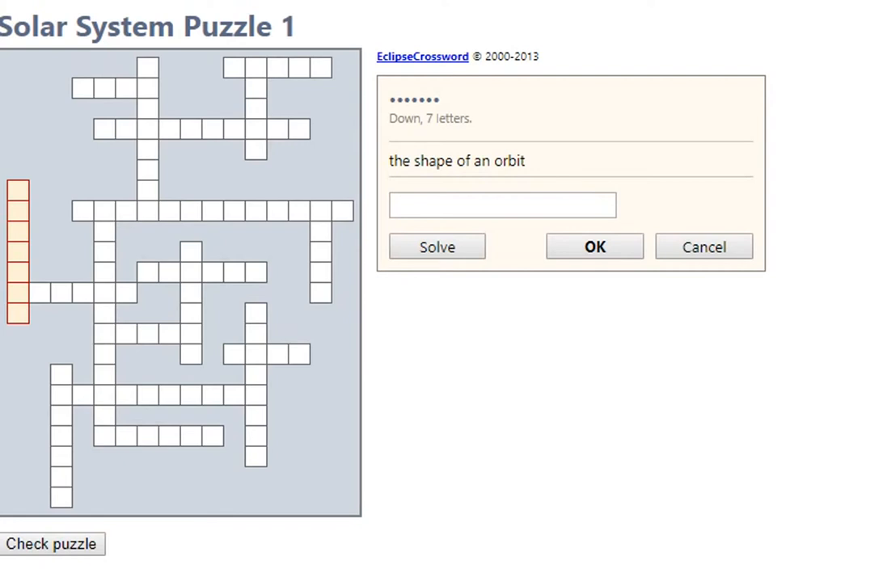
- Try ELLIPTIC then ELLIPTICAL for the orbit-shape clue; both are too long
click(502, 204)
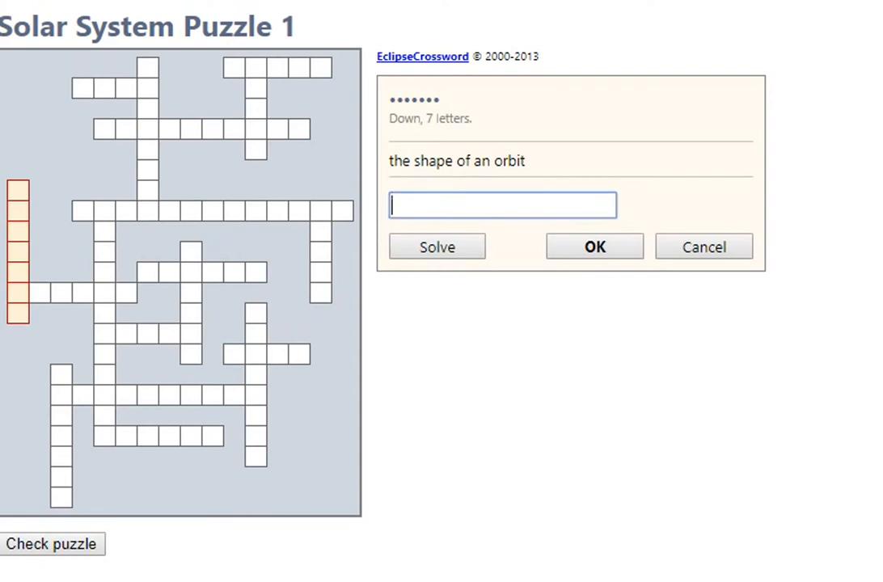
text(EL)
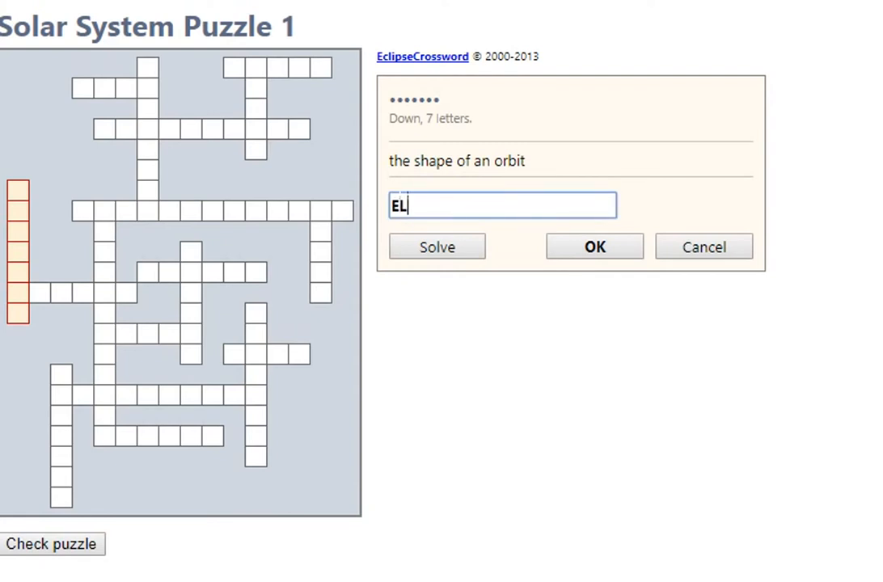
text(LIPTICAL)
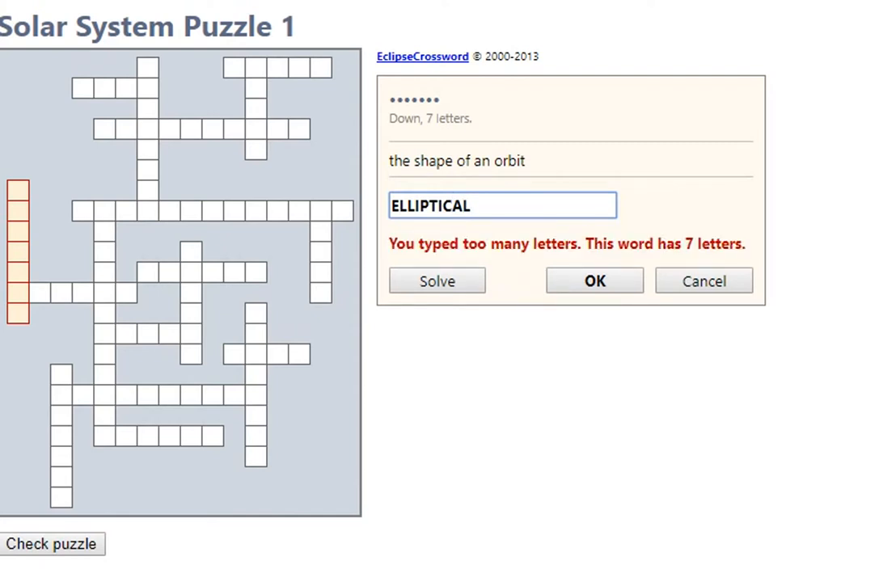
key(Backspace)
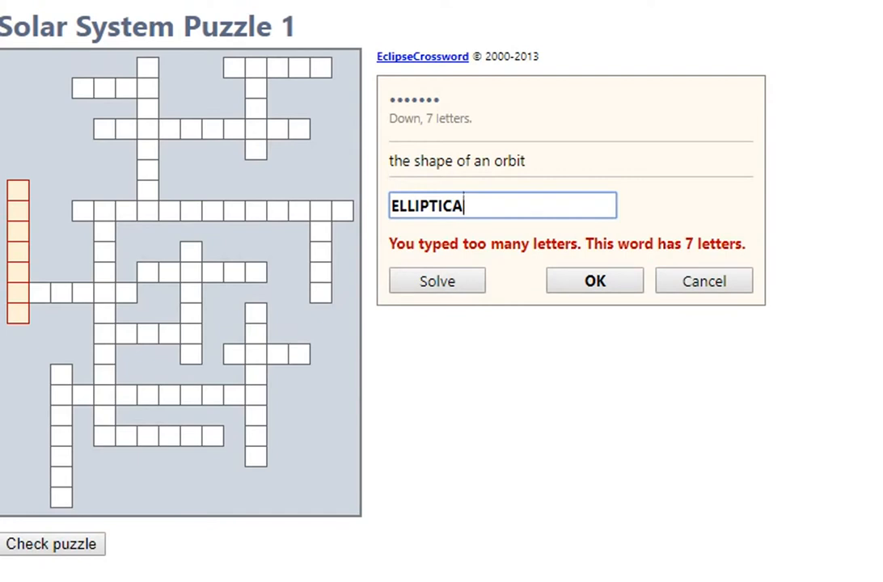
key(backspace)
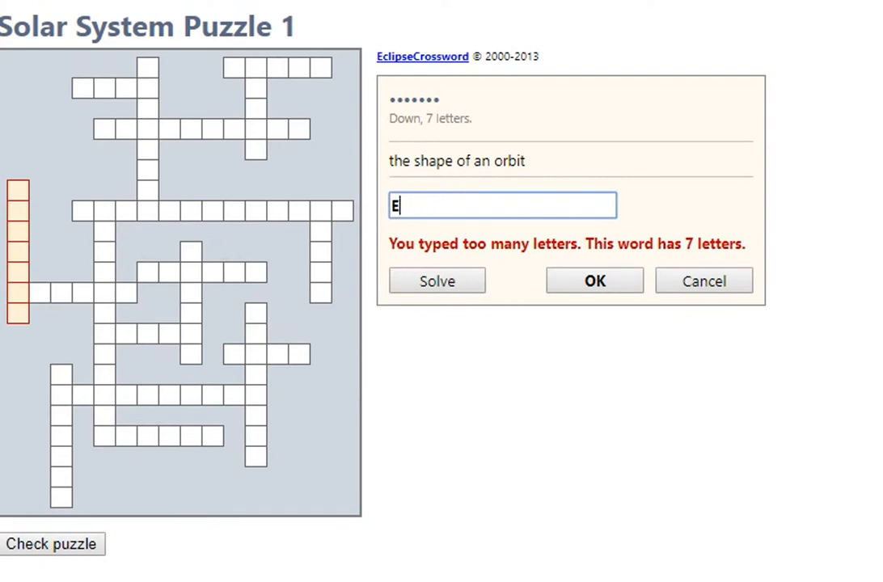
text(LLIPTICAL)
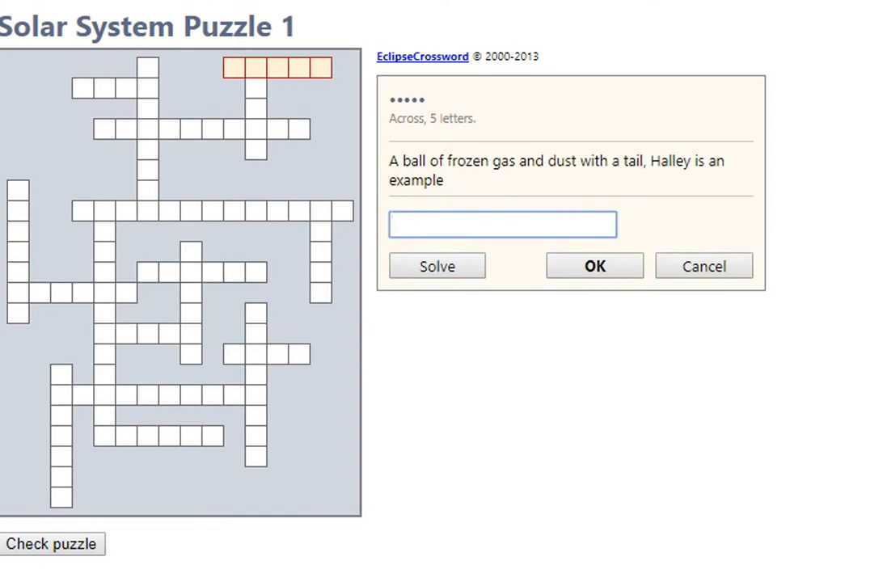
- Enter COMET and ORBIT, then answer MOON for Earth's natural satellite
click(594, 265)
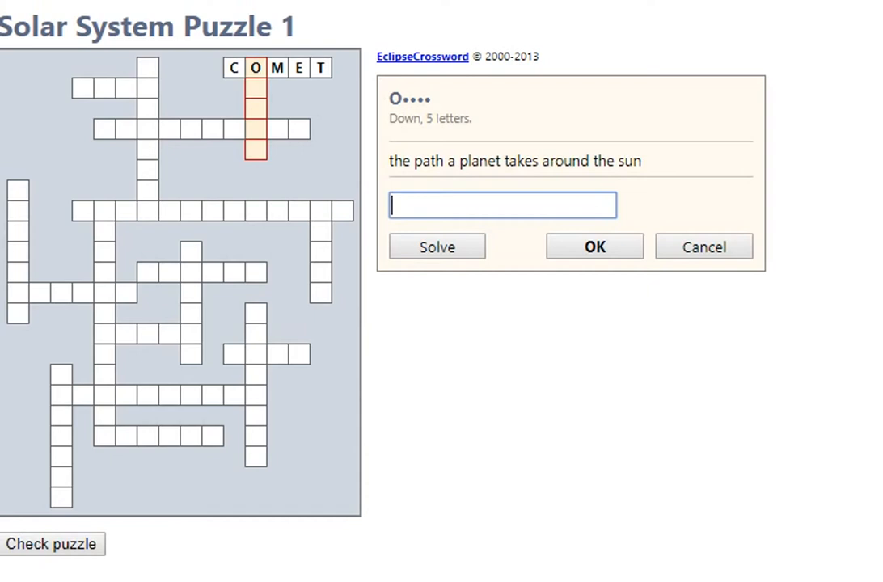
text(ORB)
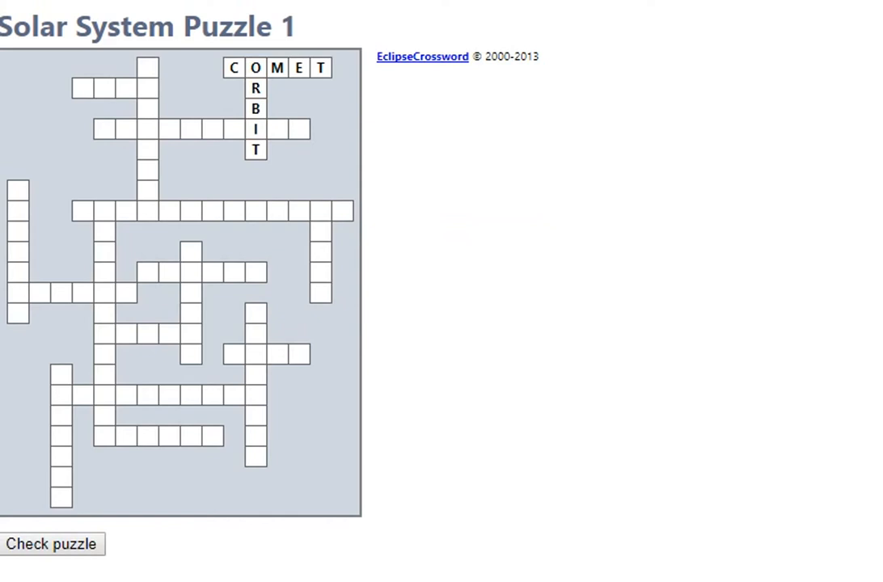
click(93, 89)
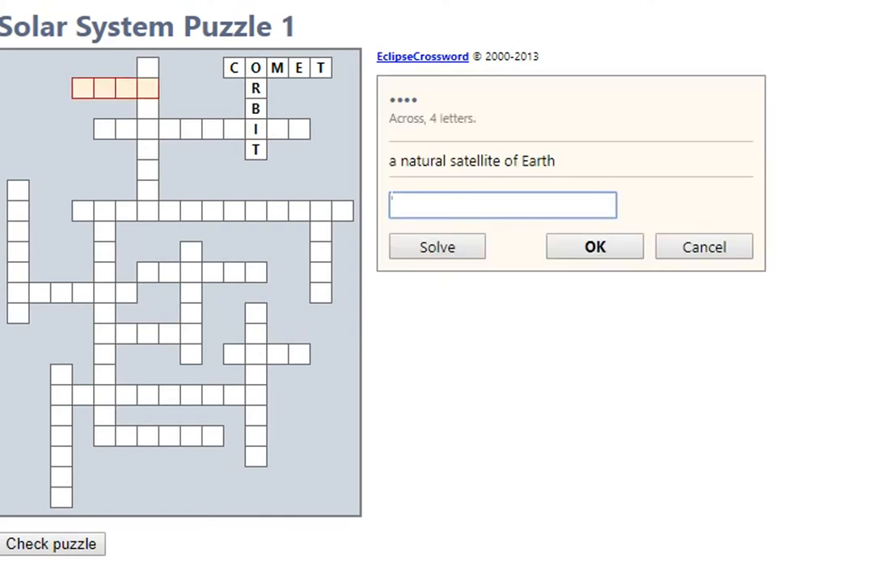
text(MOON)
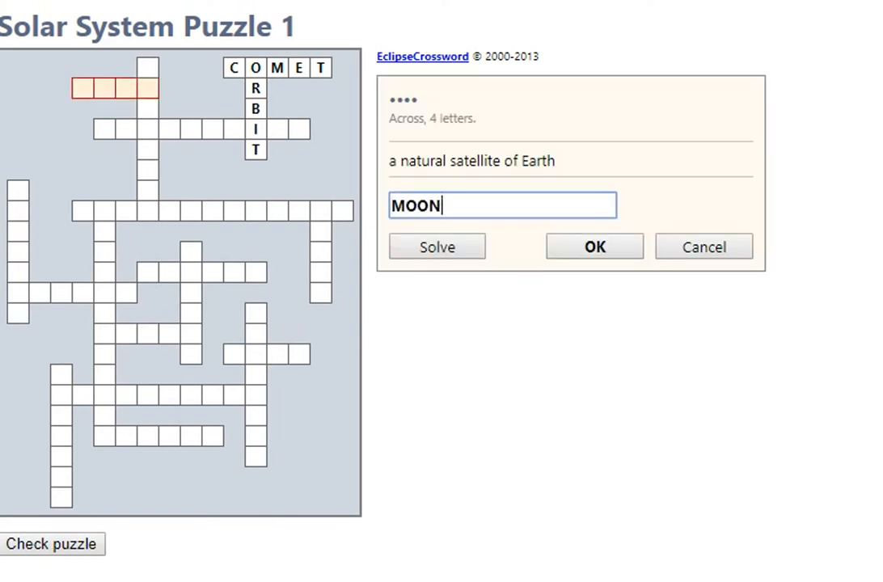
click(594, 246)
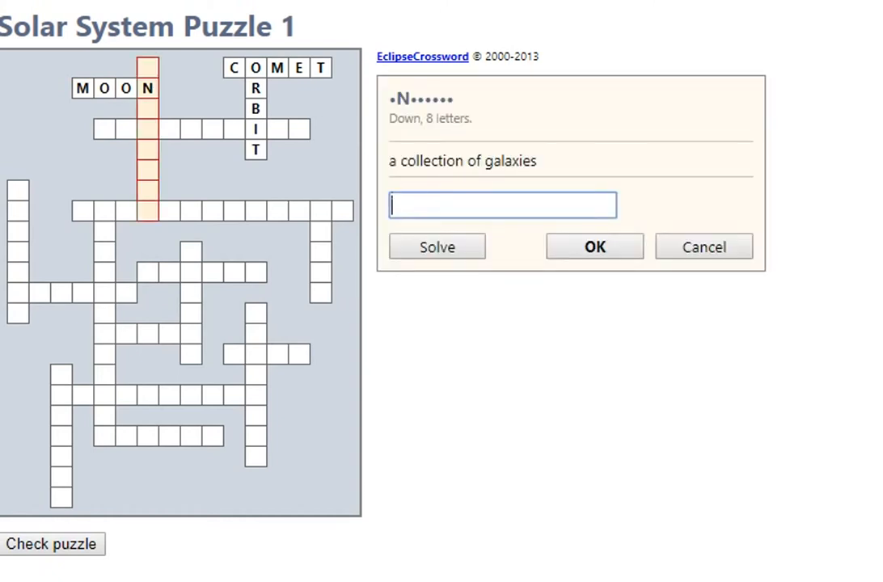
- Start typing UNIVERSE for the galaxies clue, correcting mistyped letters
text(UN)
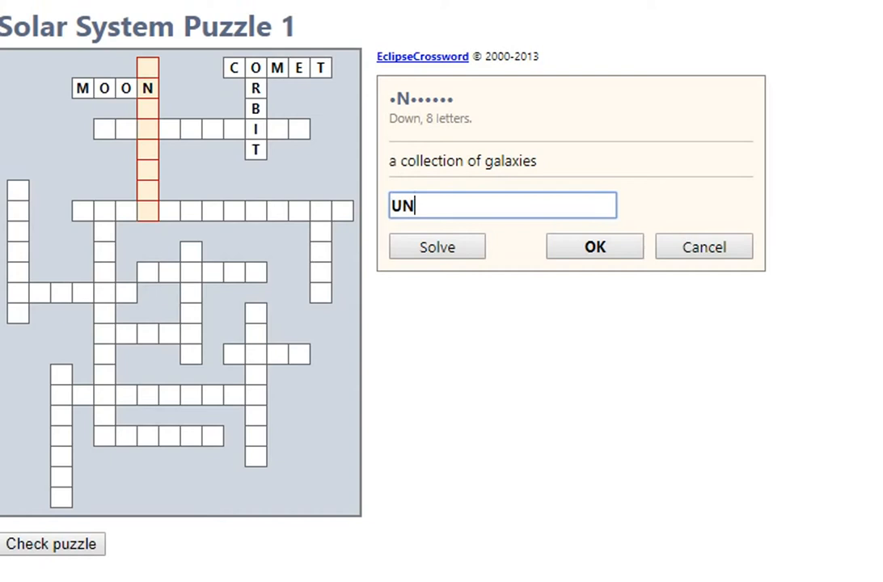
text(IVERS)
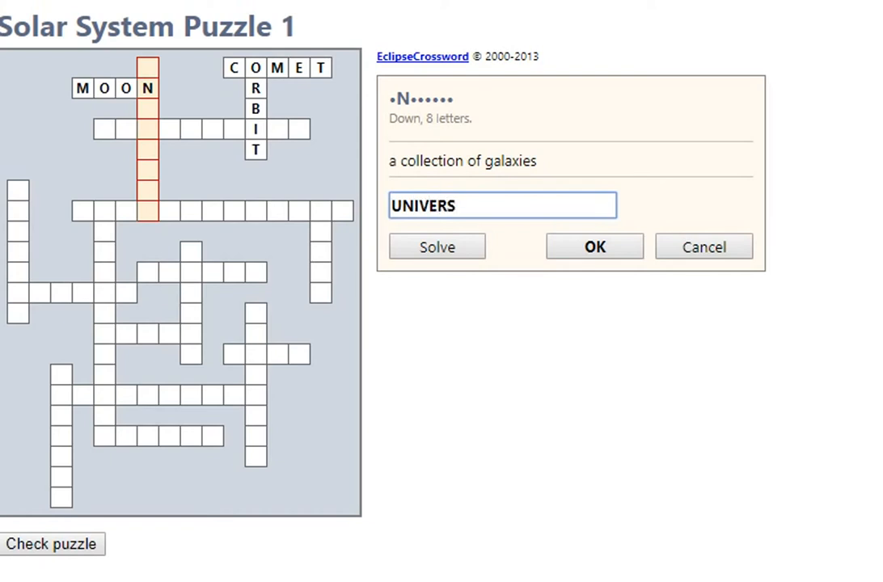
key(Backspace)
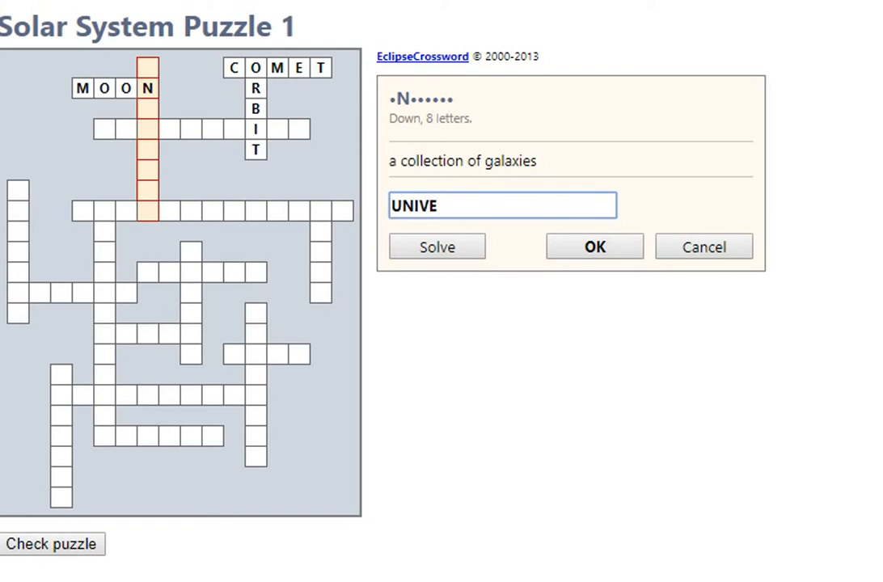
key(Backspace)
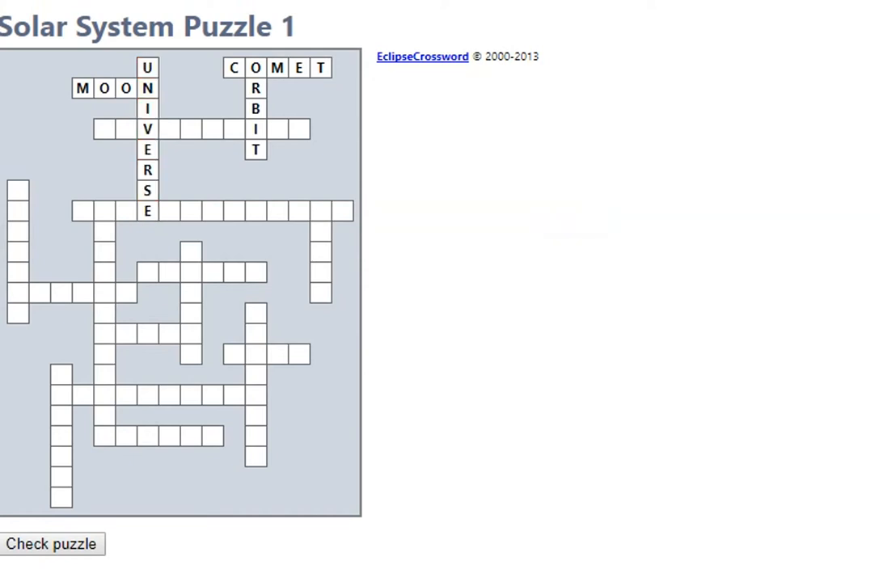
- Answer REVOLUTION for the clue about going around the sun
click(186, 129)
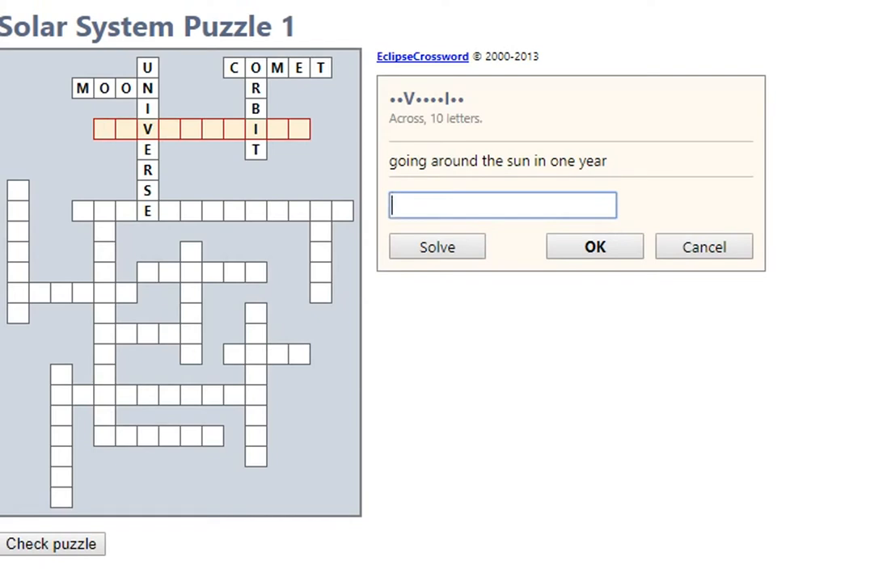
text(REV)
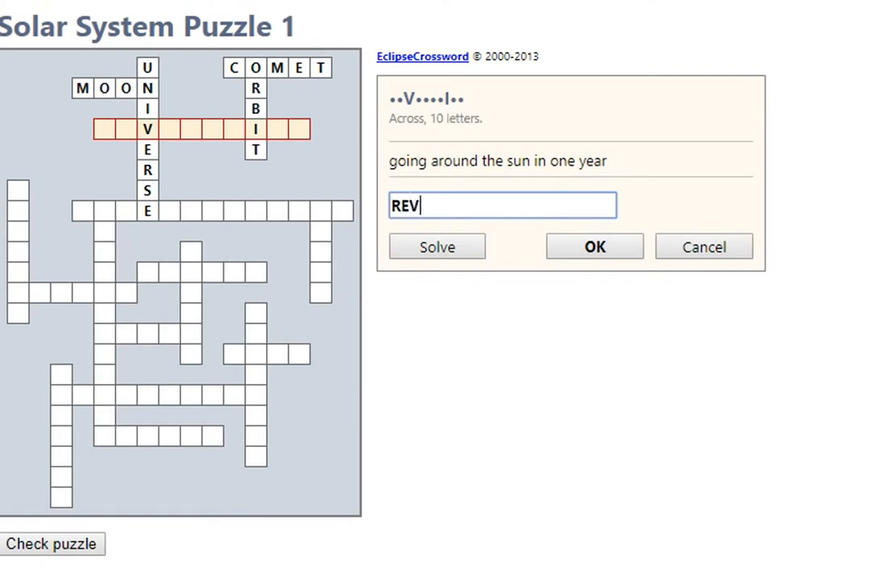
text(OLUT)
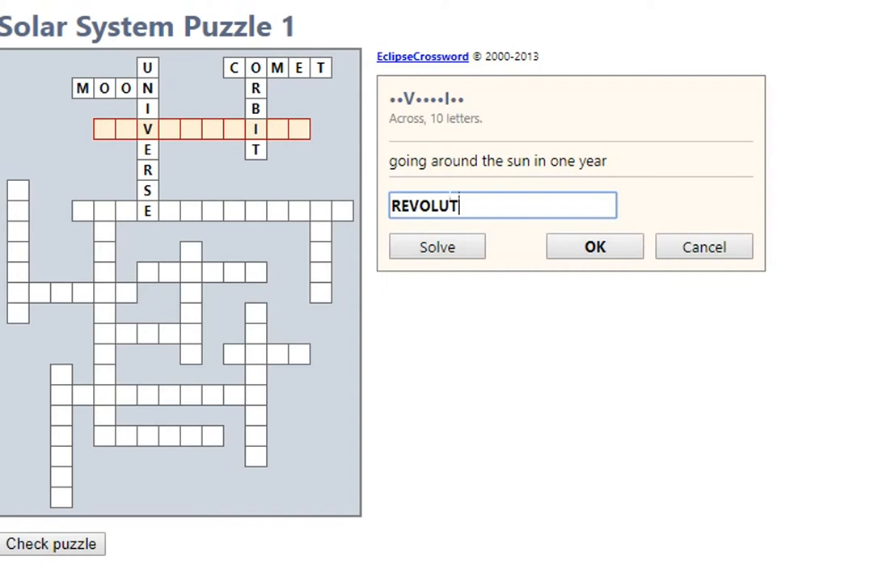
click(594, 246)
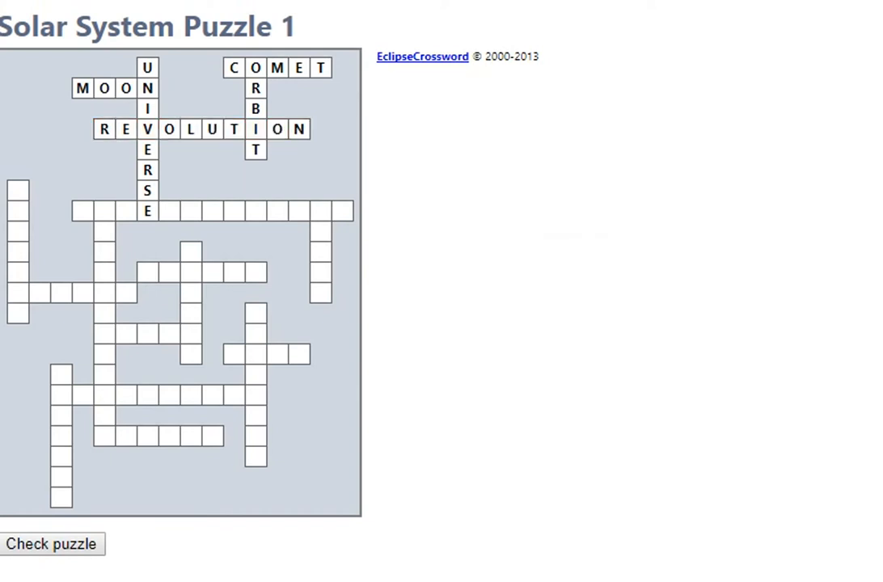
- Answer ASTEROID BELT for the 13-letter across clue about planets
click(210, 211)
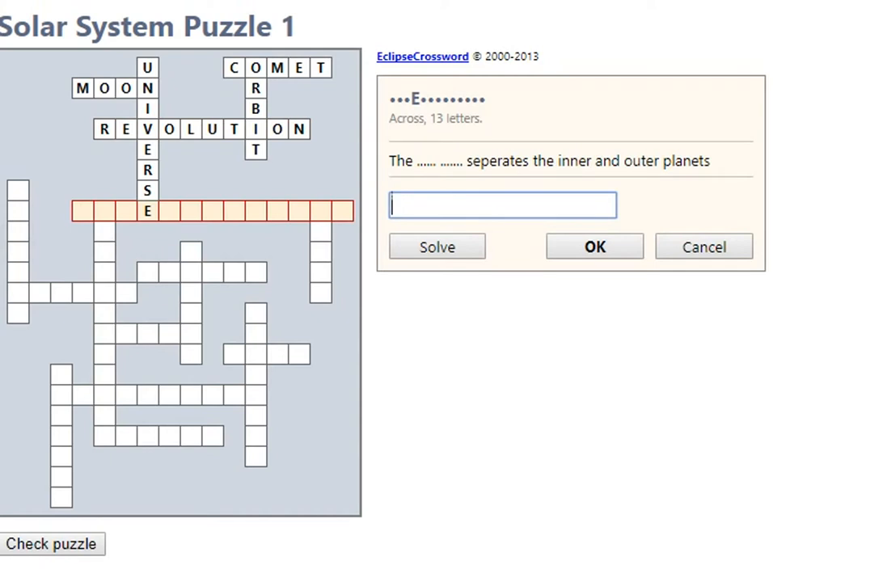
text(ASTER)
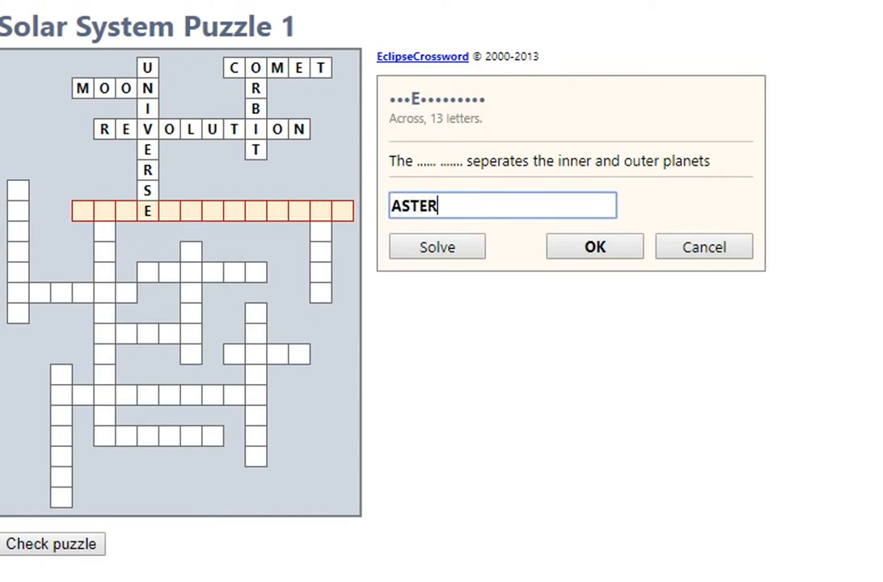
text(OID B)
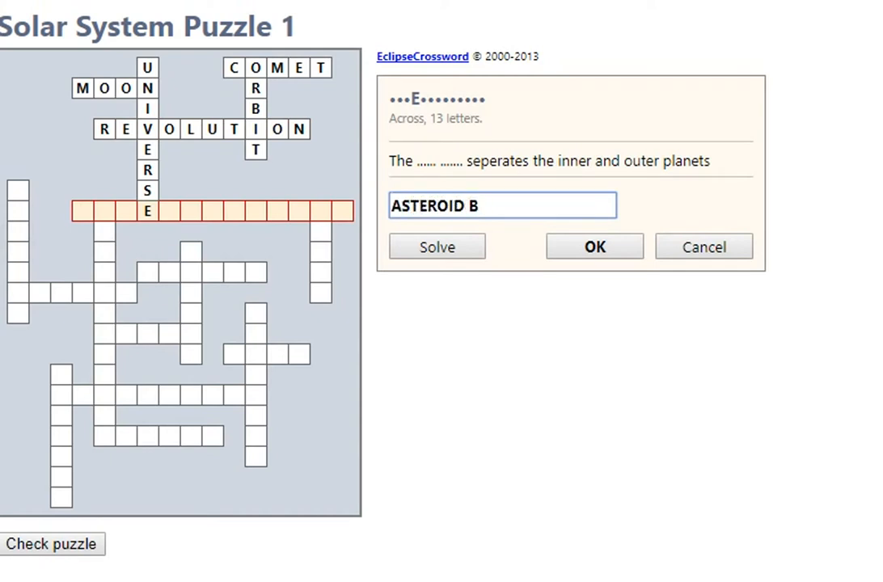
click(595, 246)
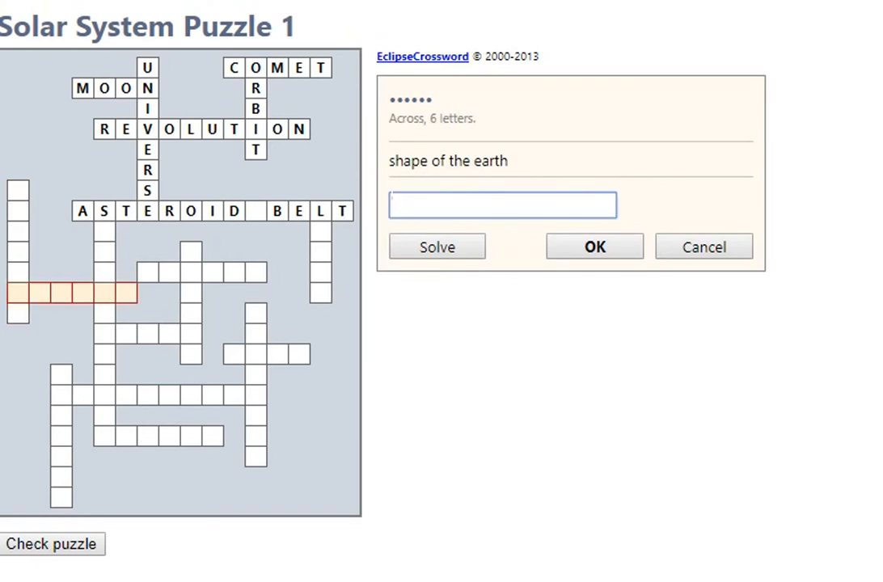
- Answer SOLAR SYSTEM for the long down word
click(501, 204)
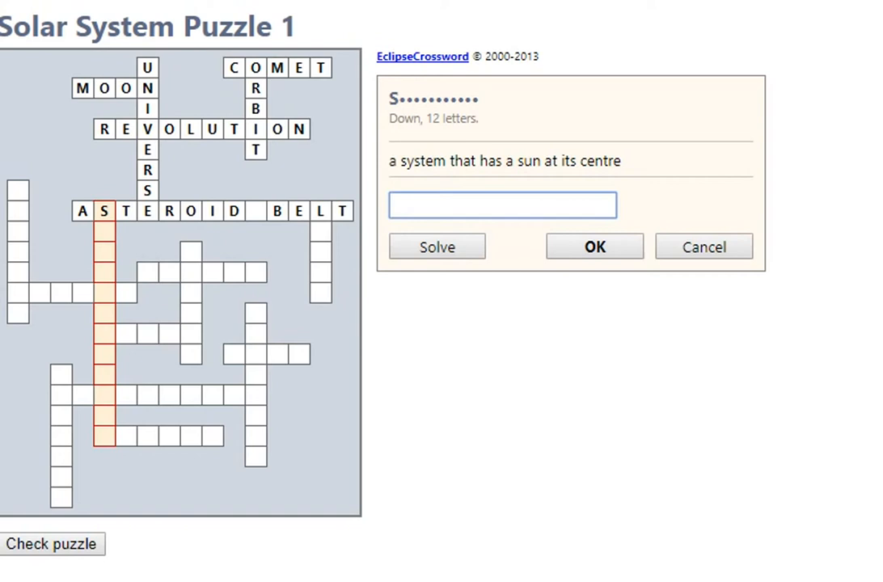
text(s)
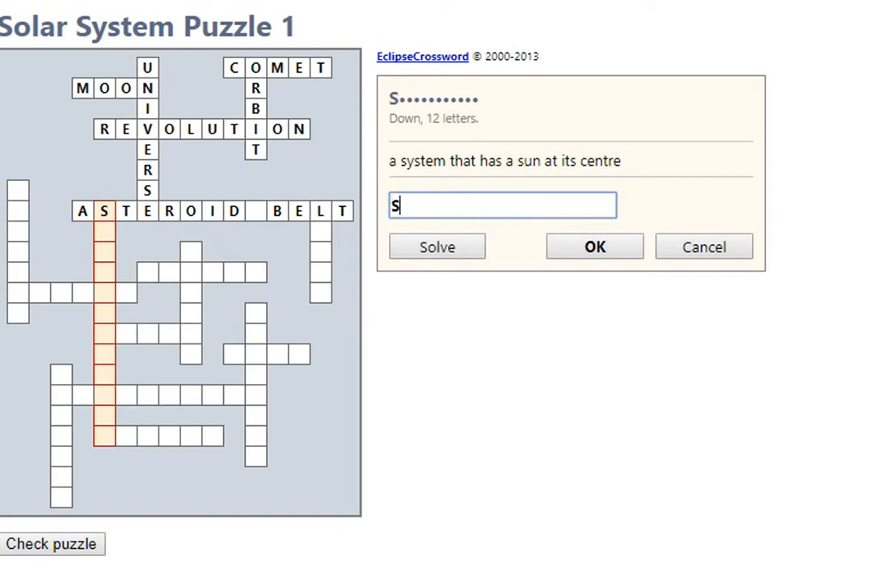
text(OLAR SYST)
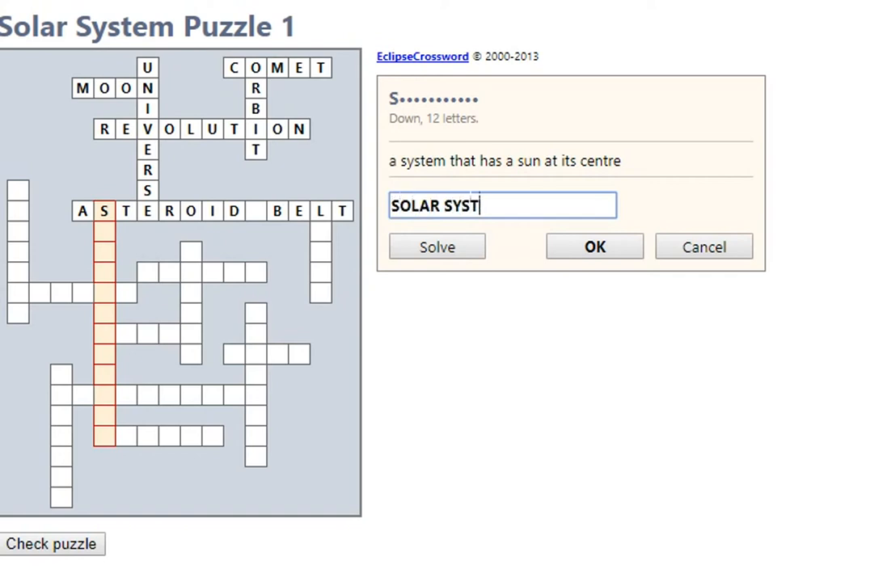
click(594, 246)
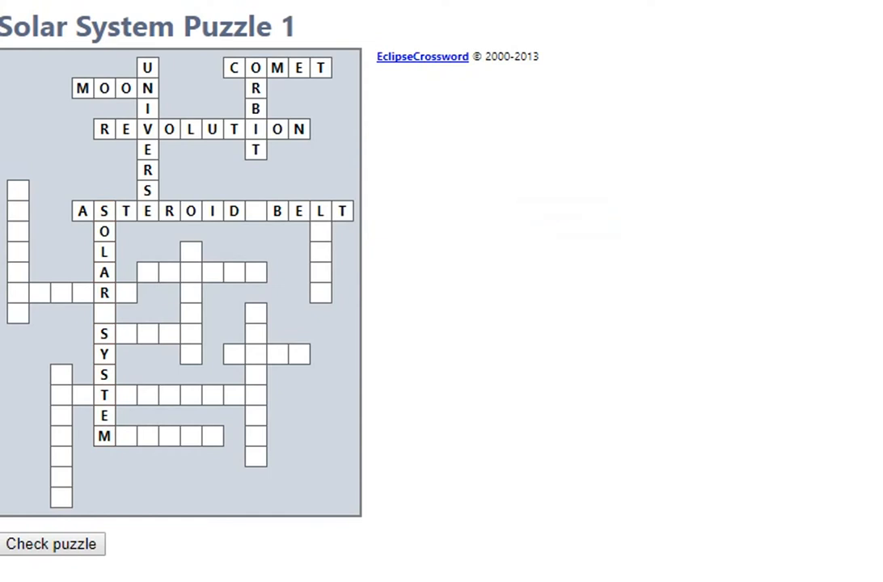
- Answer GALAXY for the six-letter across clue and PLANET down
click(200, 271)
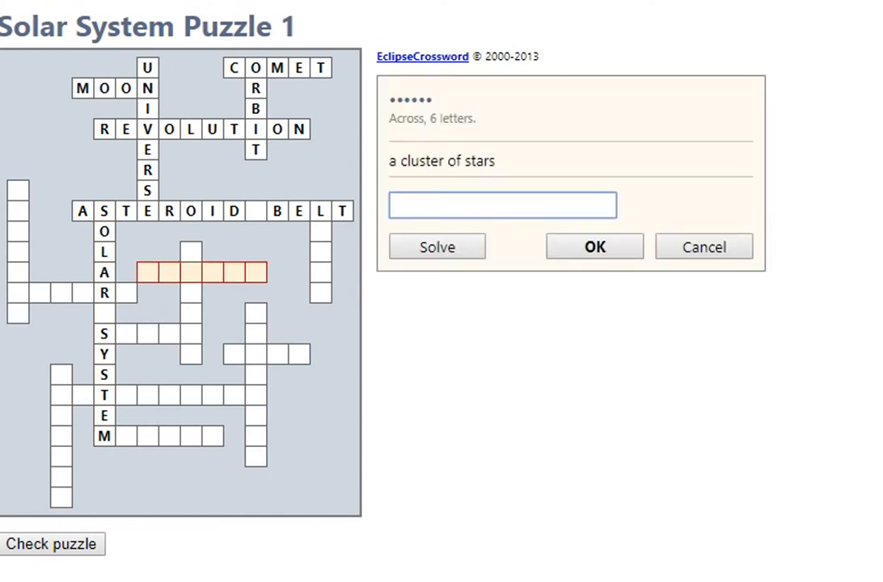
text(GAL)
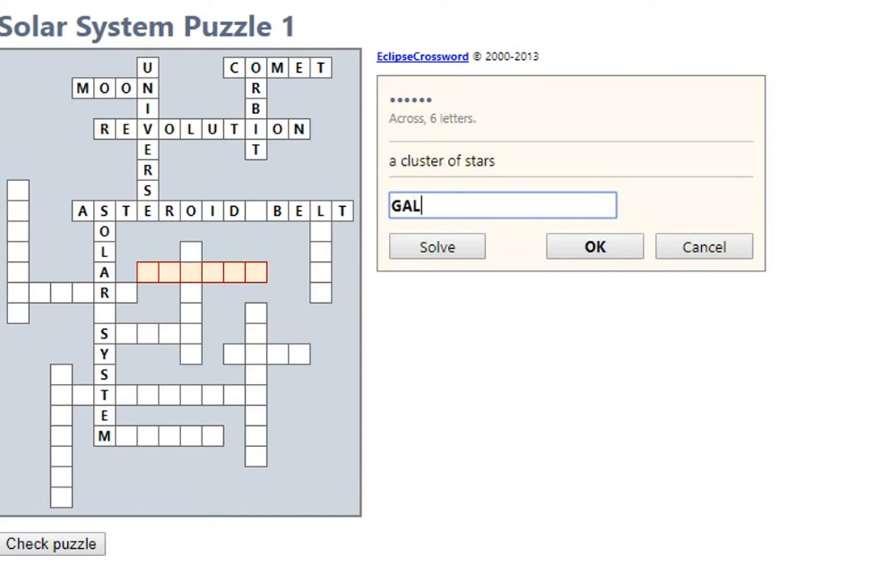
text(AX)
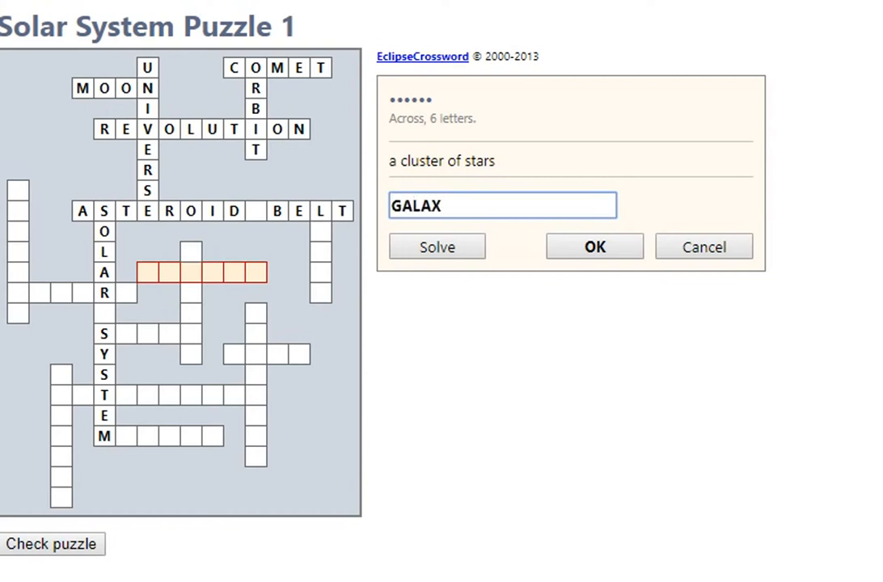
click(594, 246)
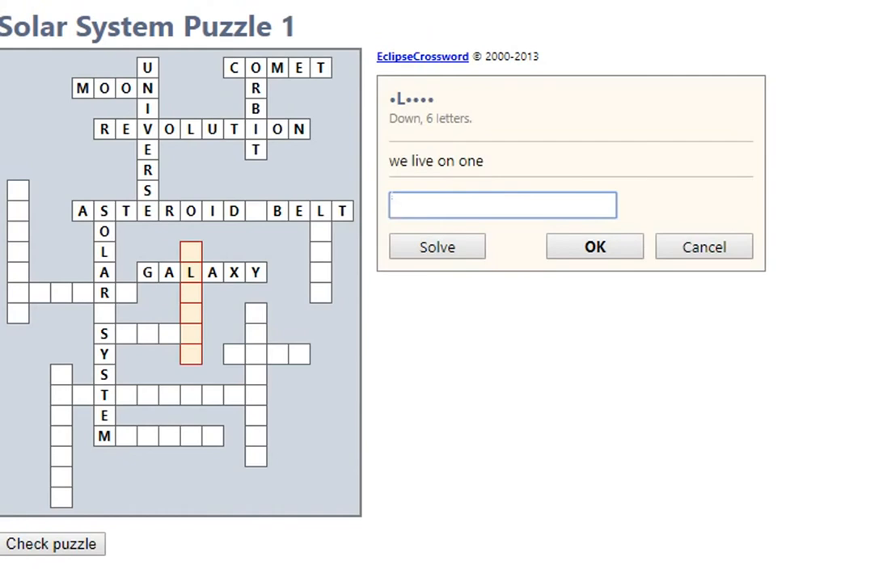
text(PL)
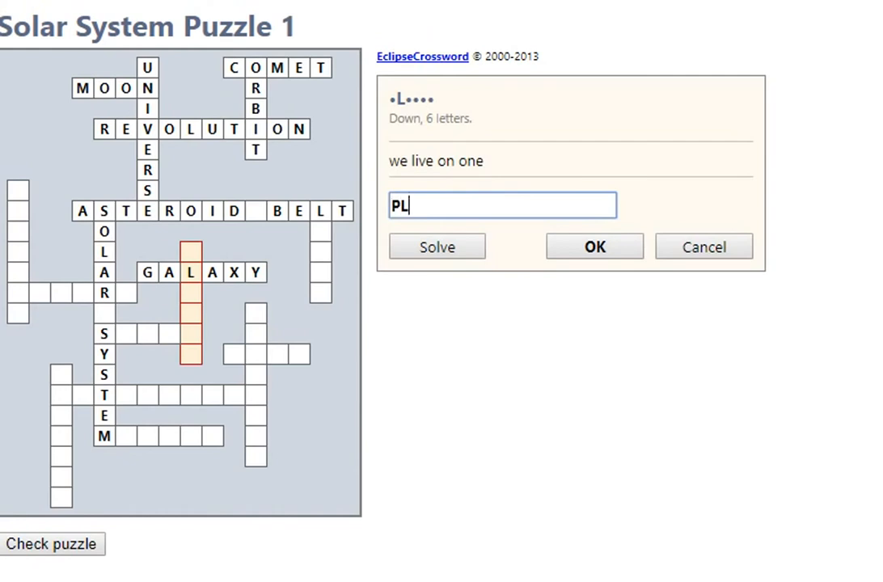
click(595, 246)
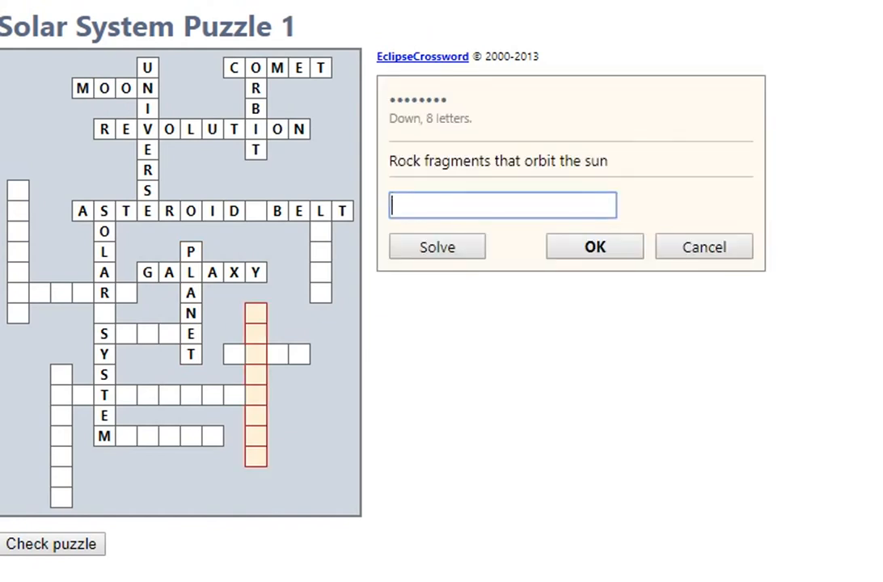
- Submit ASTEROID for the eight-letter rock-fragments clue
text(ASTER)
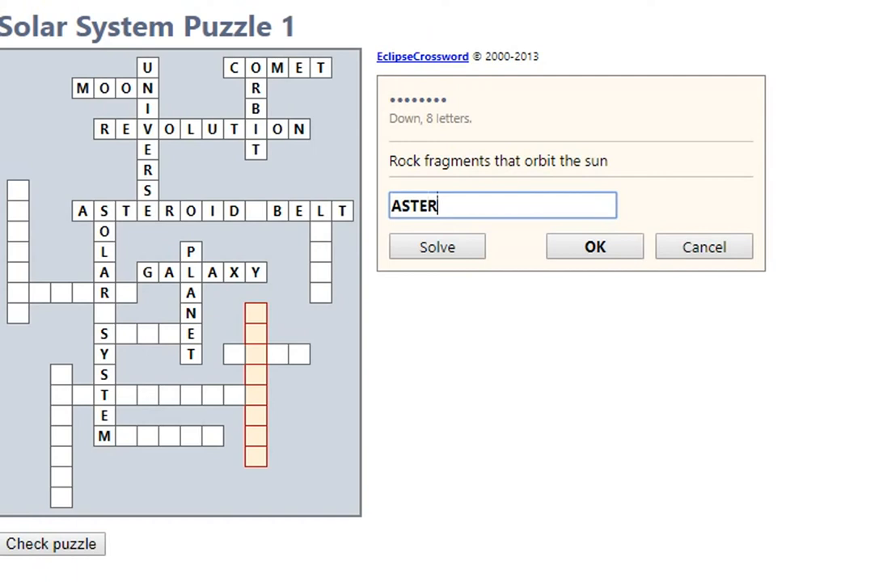
text(OI)
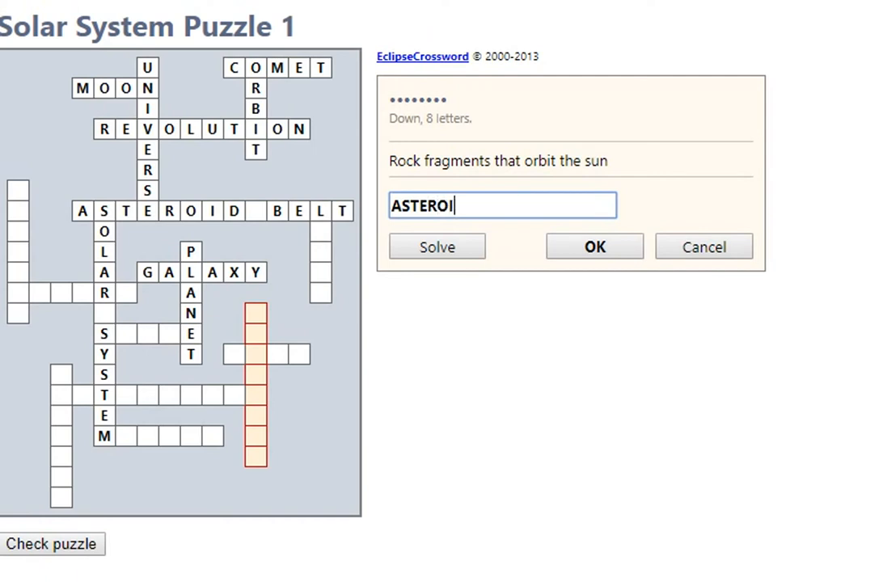
key(Backspace)
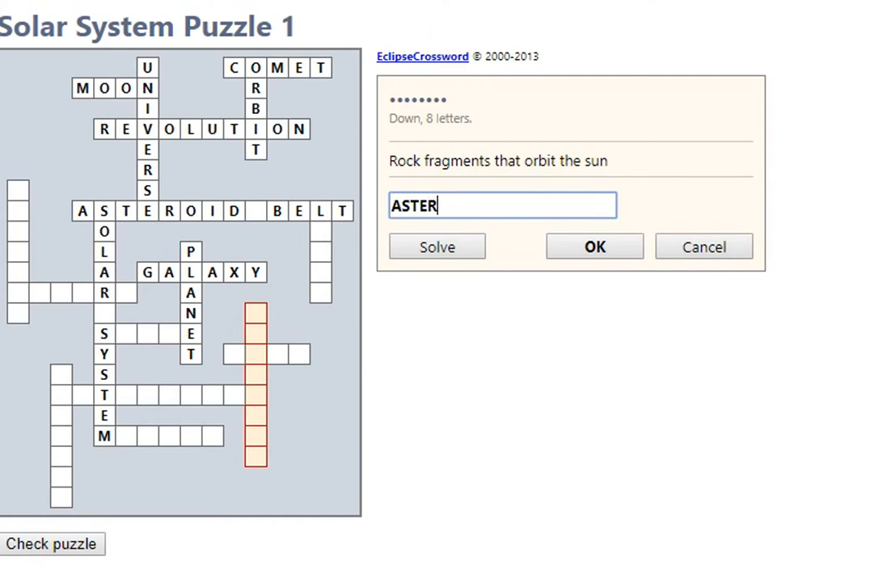
text(OI)
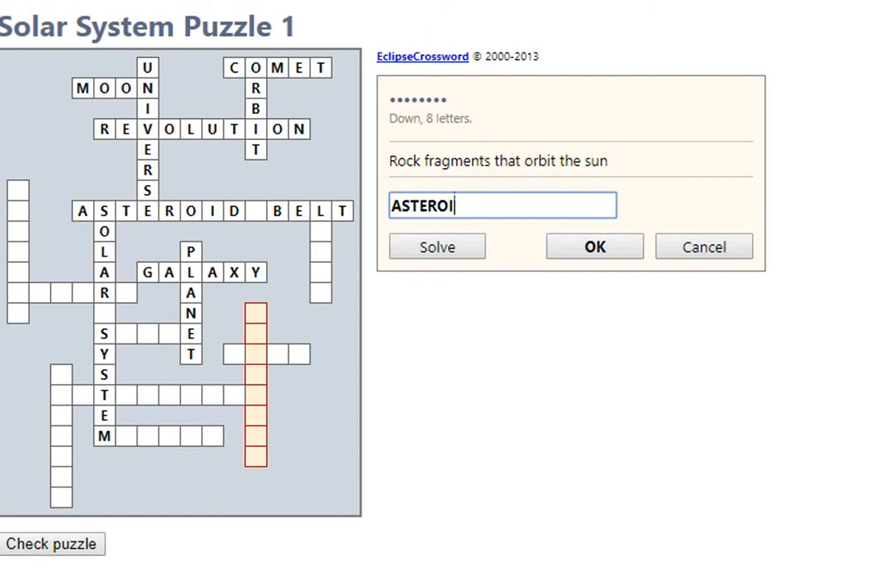
text(D)
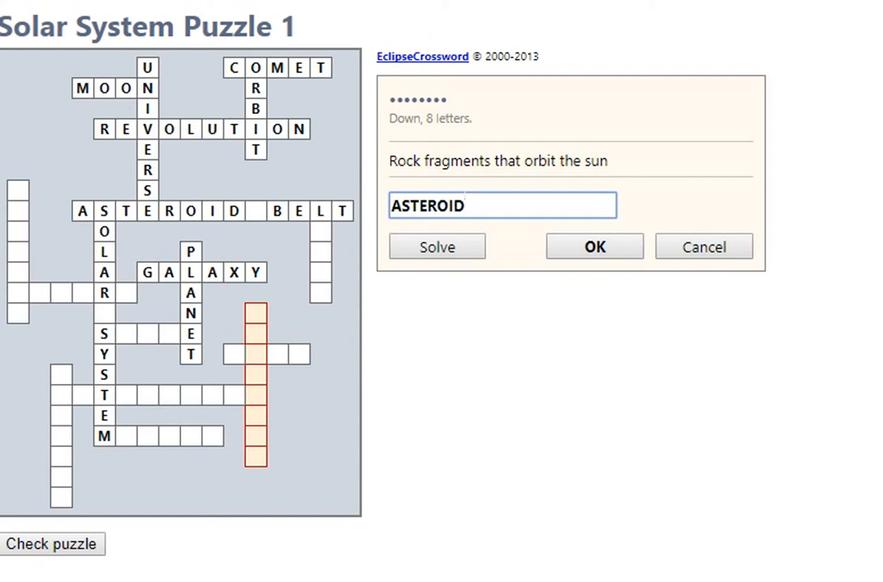
click(594, 246)
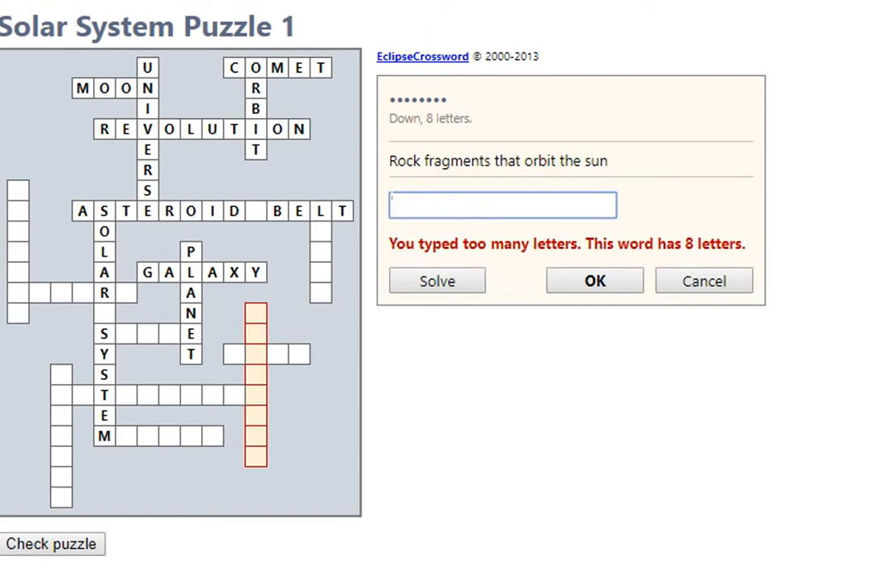
- Try METEOROIDS instead, which is too long for the word
text(MET)
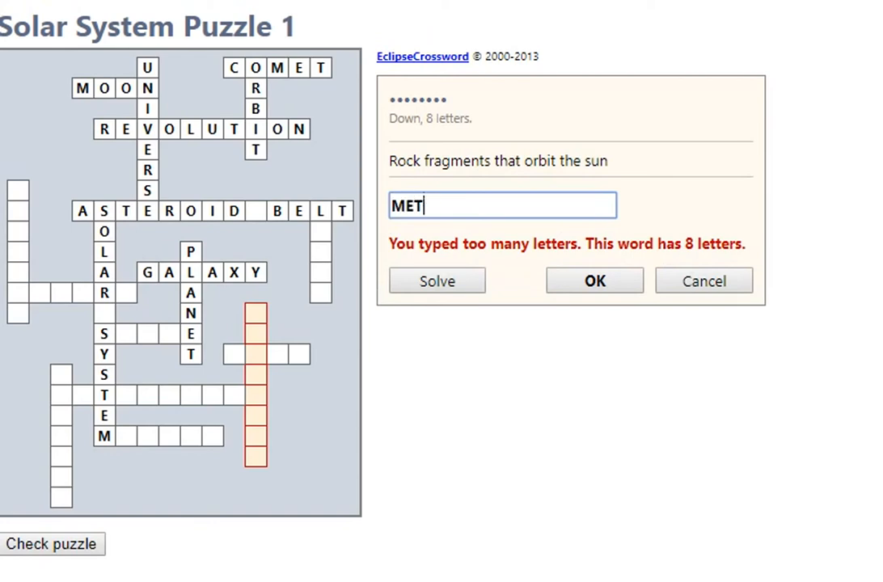
text(EOROIDS)
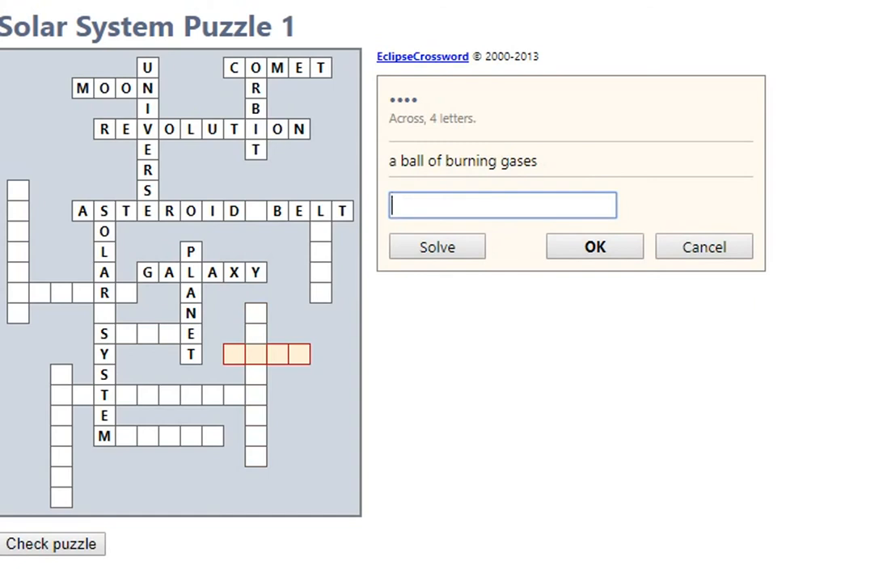
- Replace SUN with STAR for the ball-of-burning-gases clue and confirm it
text(SUN)
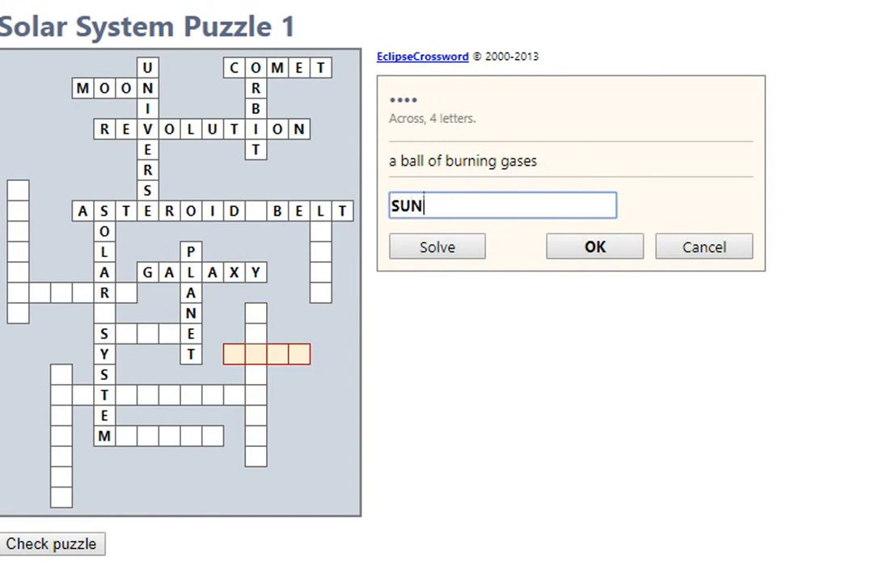
key(Backspace)
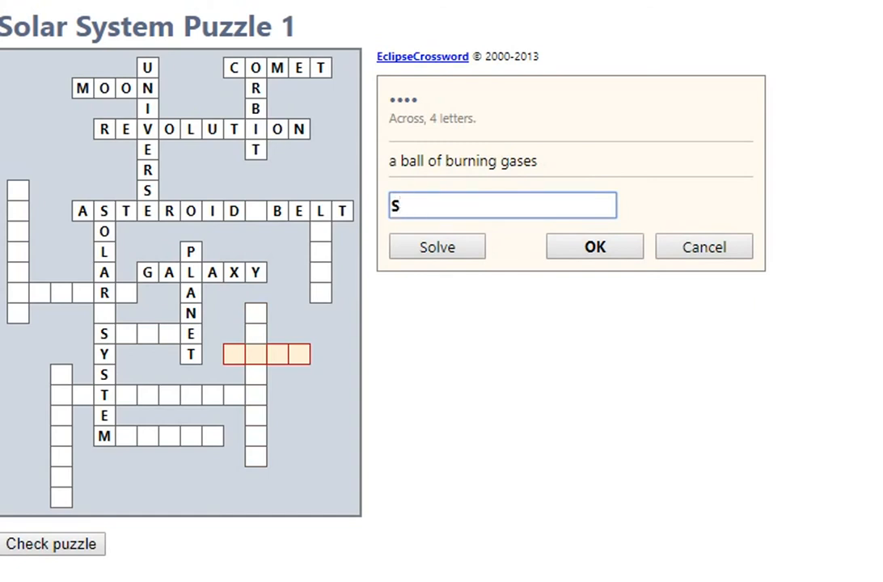
text(TARS)
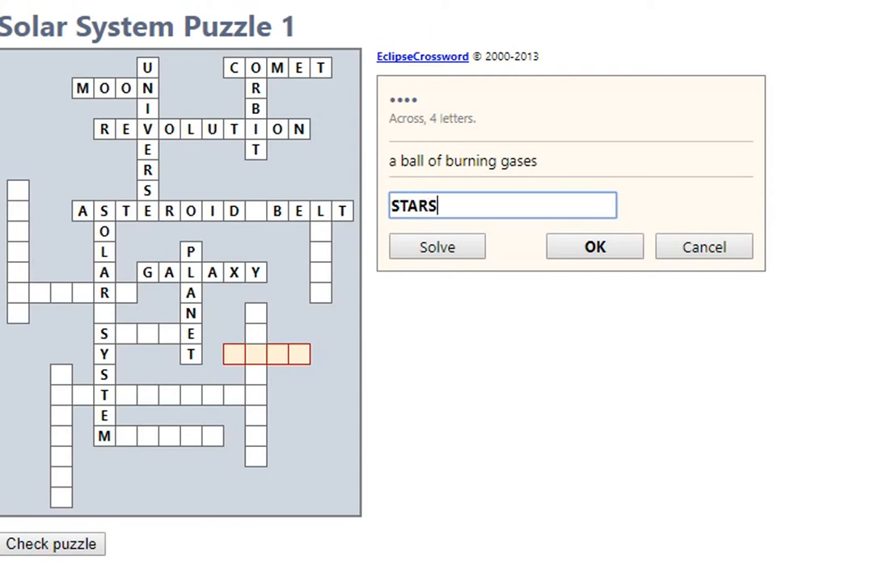
key(Backspace)
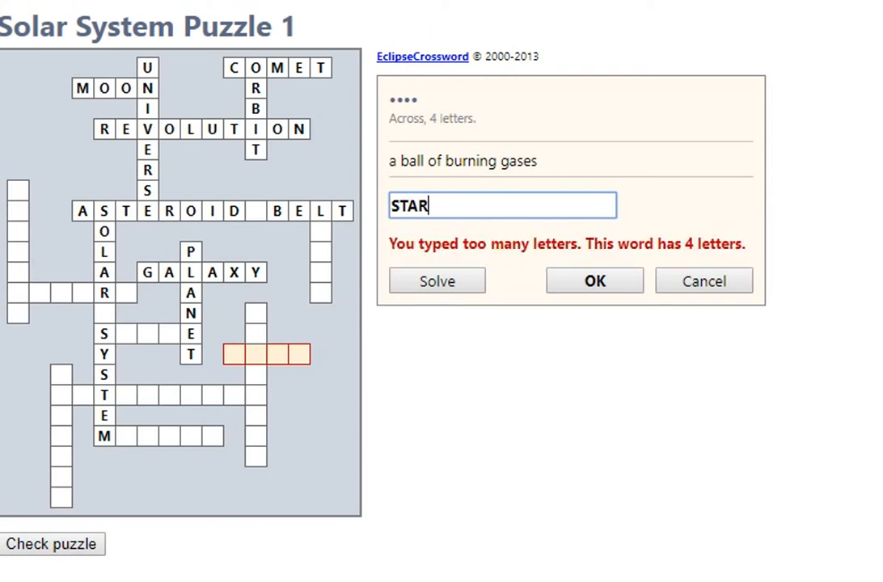
click(594, 282)
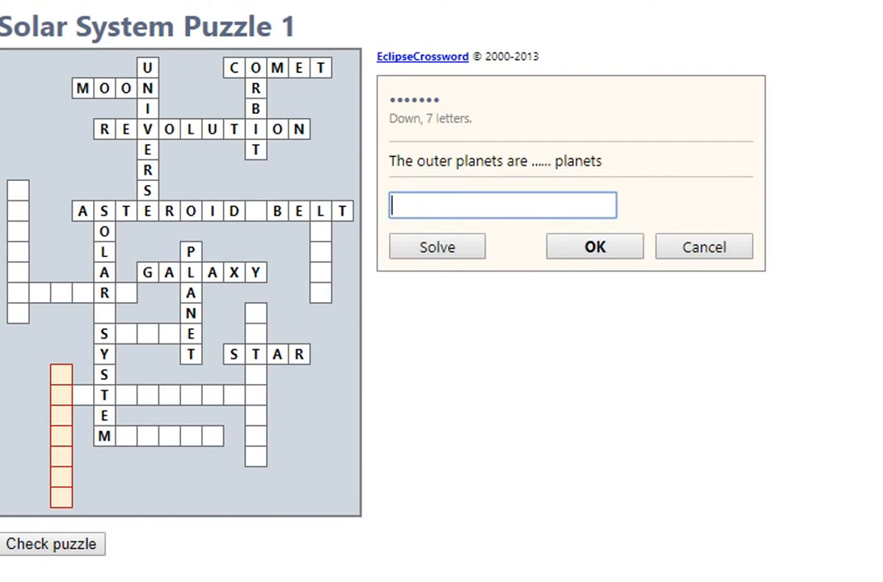
- Answer GASEOUS for the outer planets and ASTRONOMER for someone who studies stars
text(GASE)
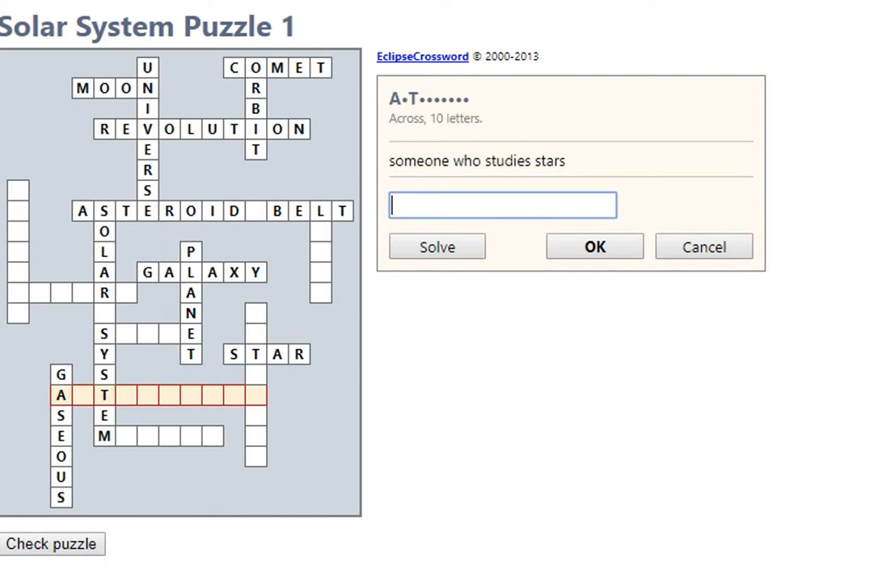
text(ASTR)
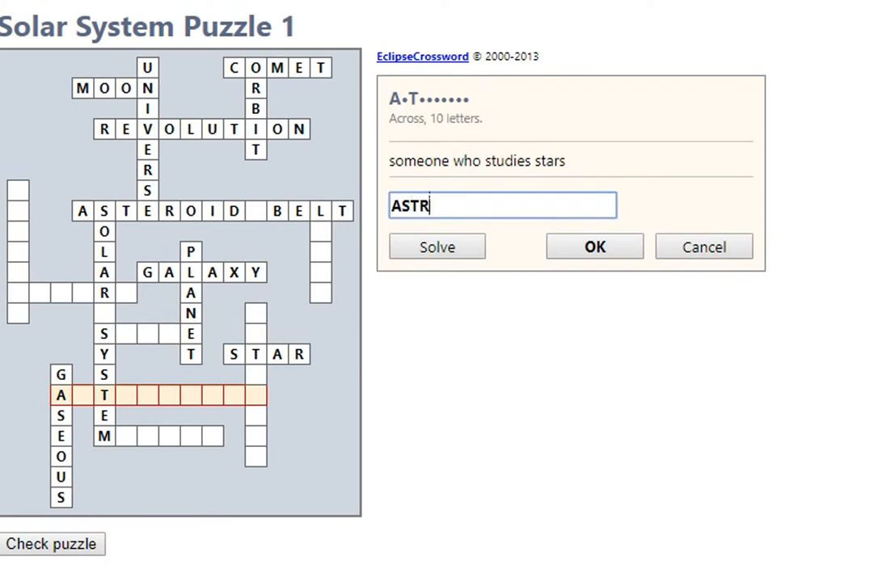
text(ONOMER)
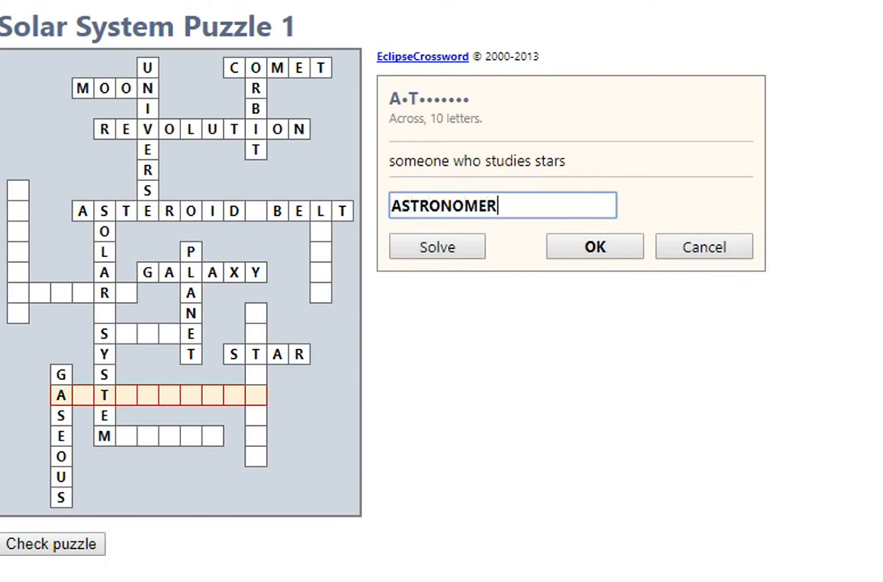
click(594, 245)
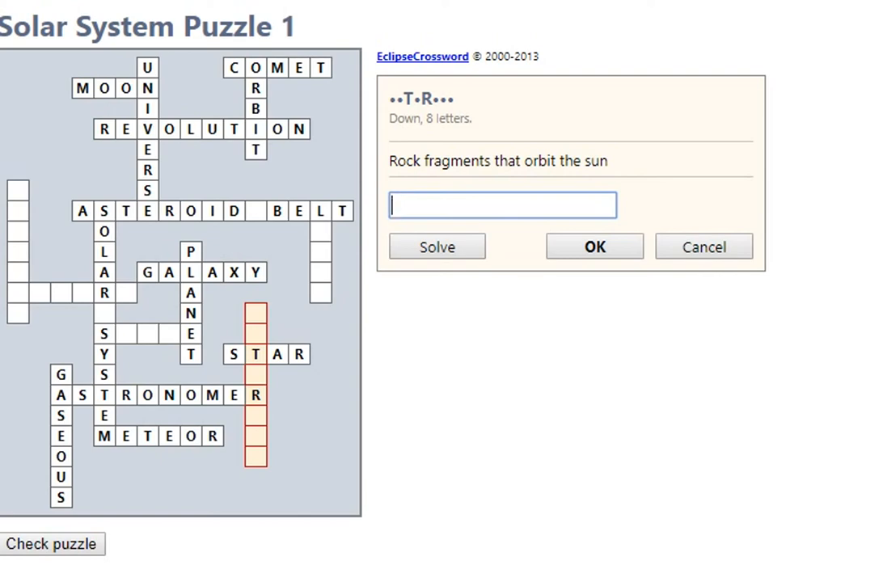
- Try METEOROID, then confirm ASTEROID down for rock fragments orbiting the sun
text(ME)
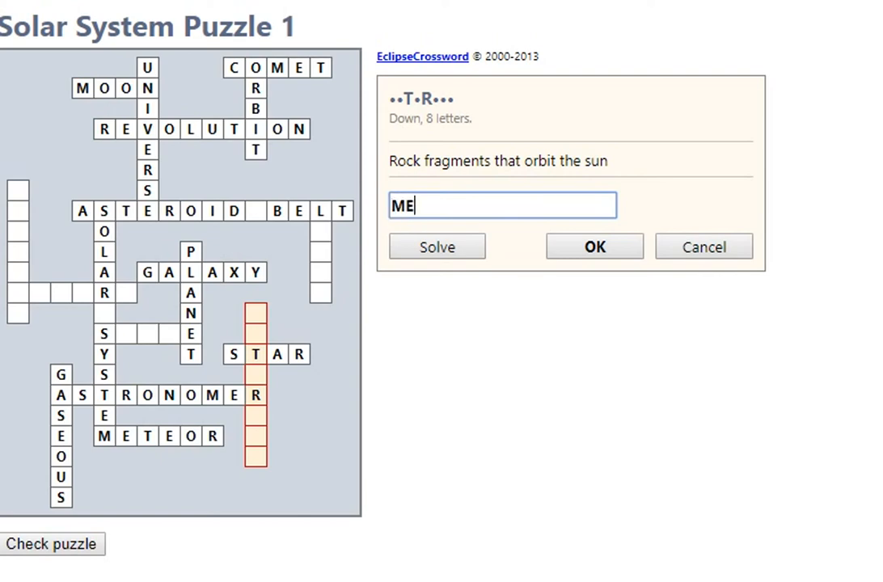
text(TO)
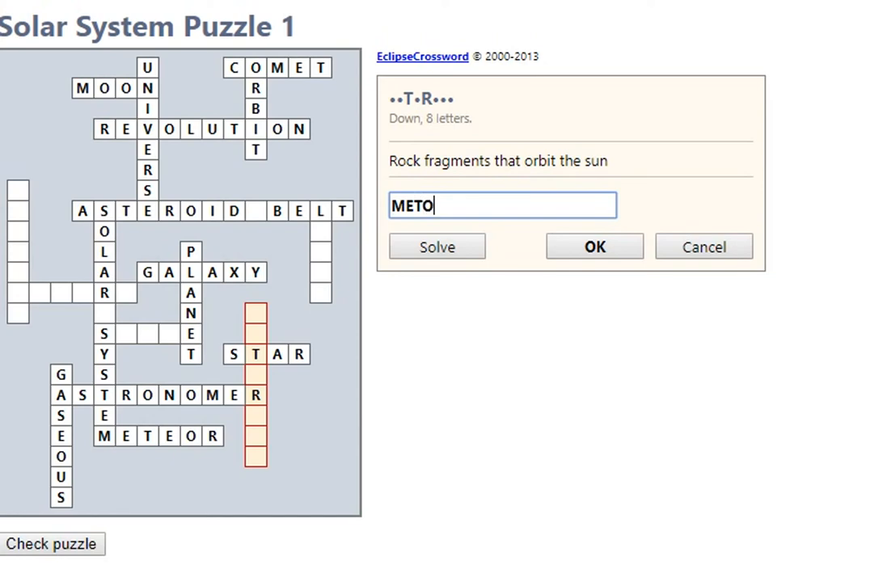
text(EOROID)
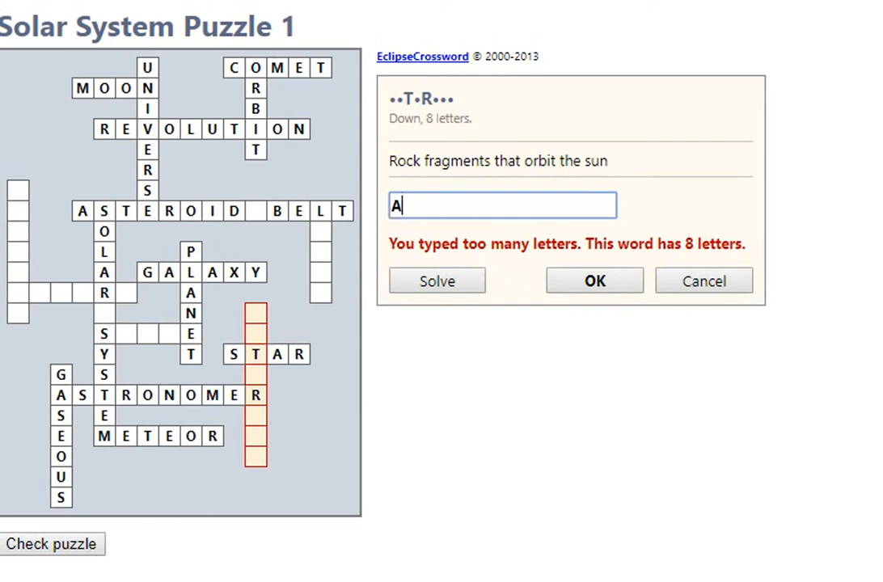
text(STEROID)
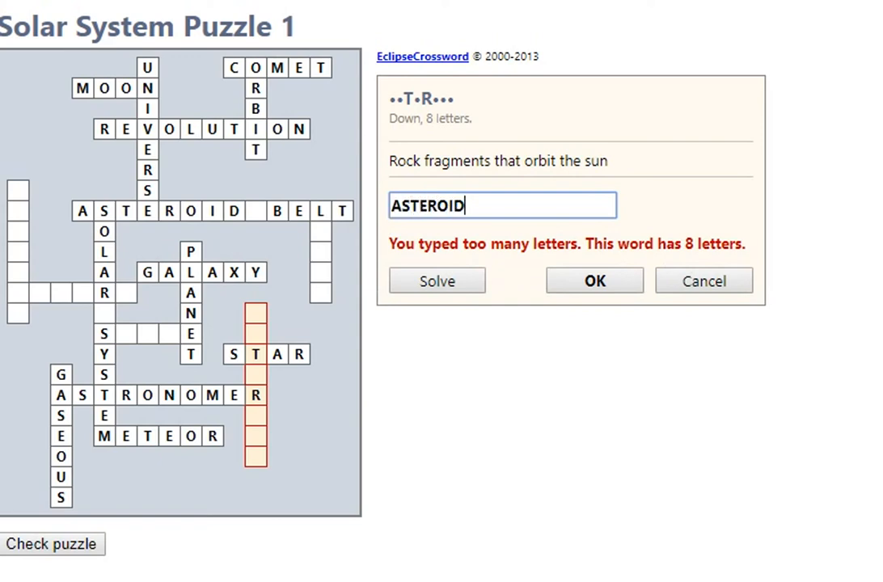
click(595, 281)
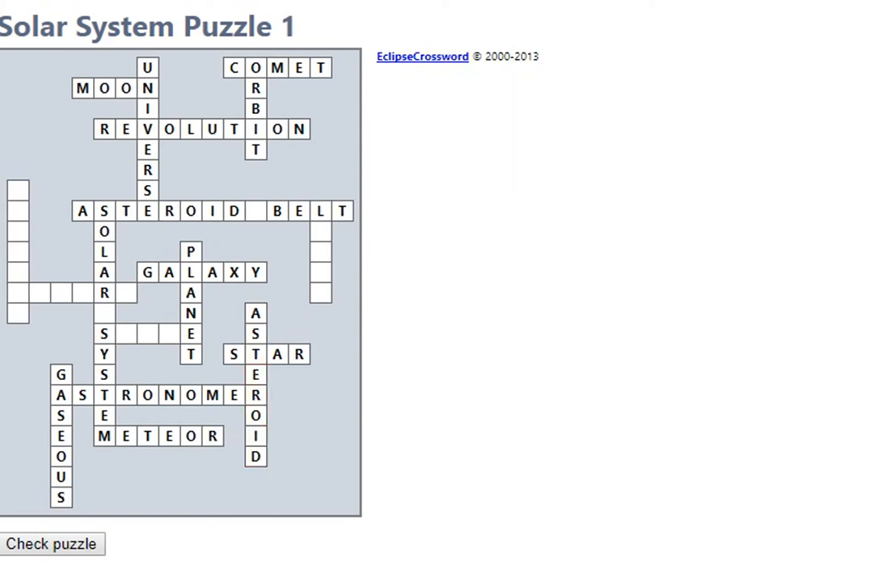
click(105, 334)
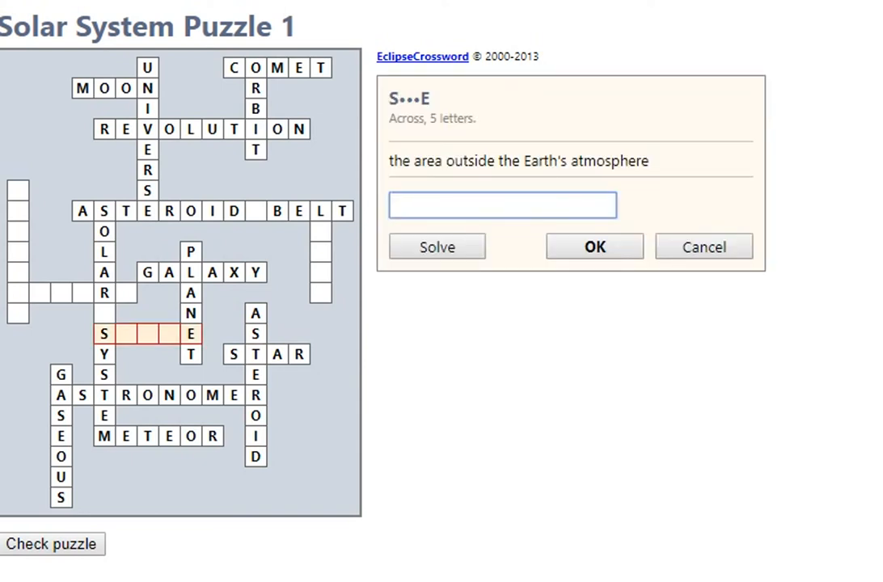
- Answer SPACE for the area outside Earth's atmosphere and SPHERE for Earth's shape
text(S)
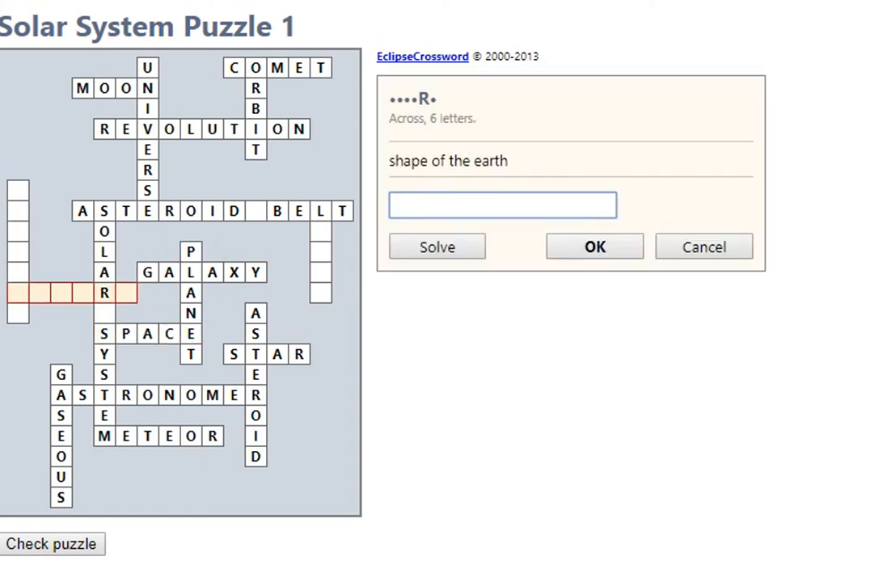
click(501, 204)
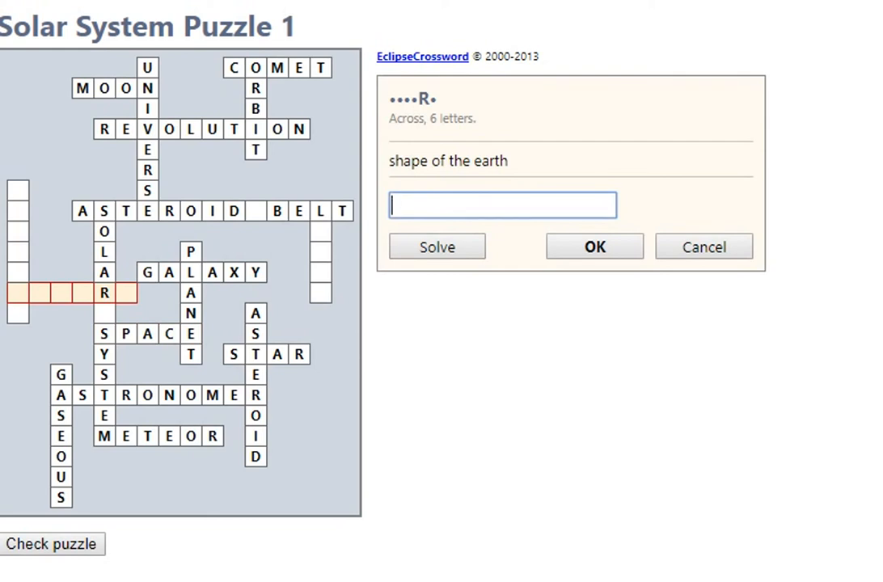
text(s)
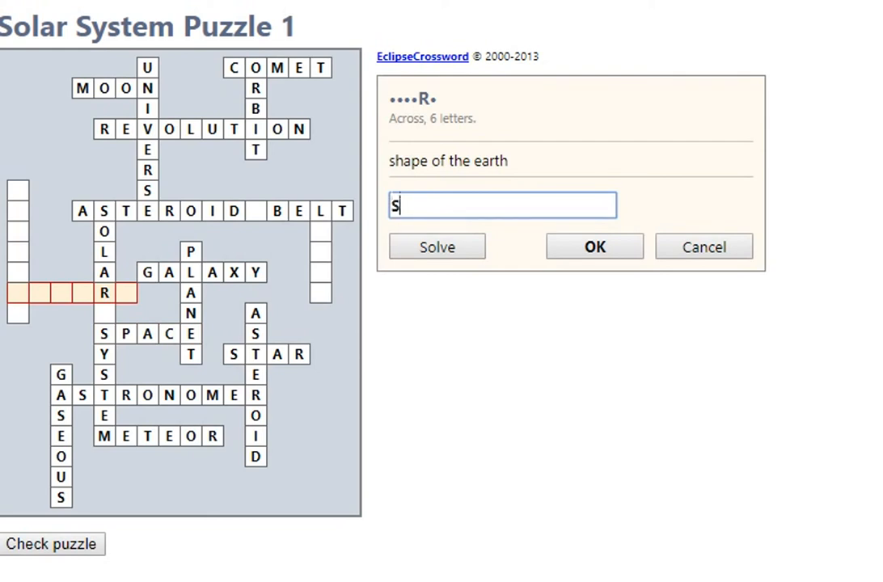
text(PHERE)
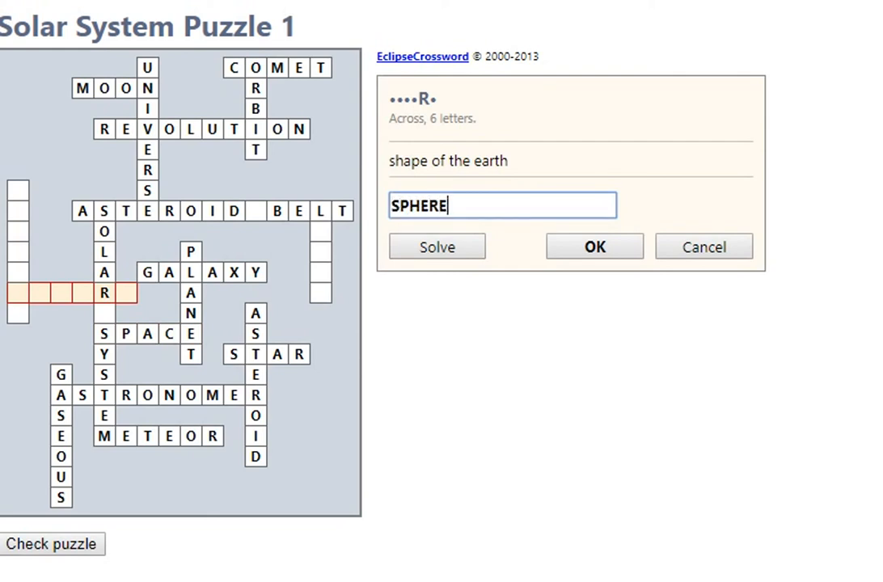
click(594, 246)
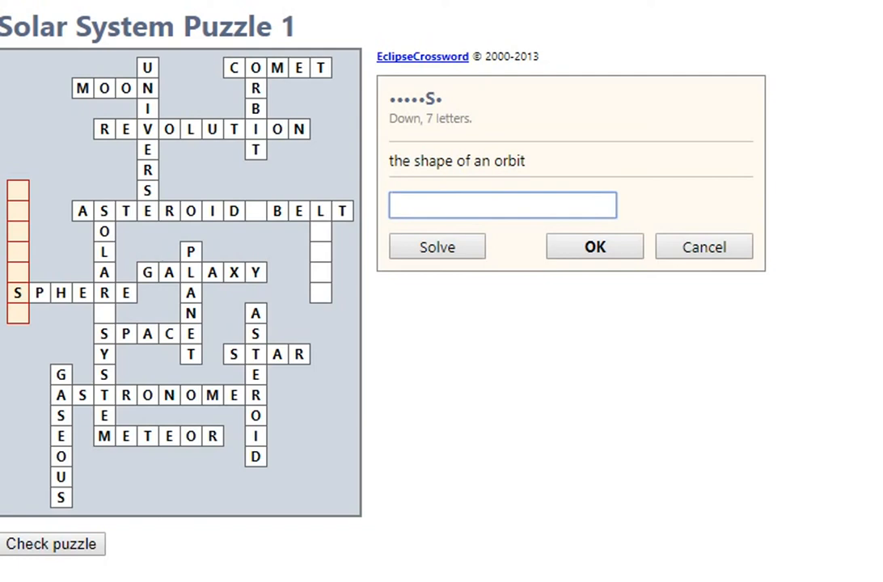
- Confirm ELLIPSE for the orbit shape and start typing LUN for the moon clue
text(EL)
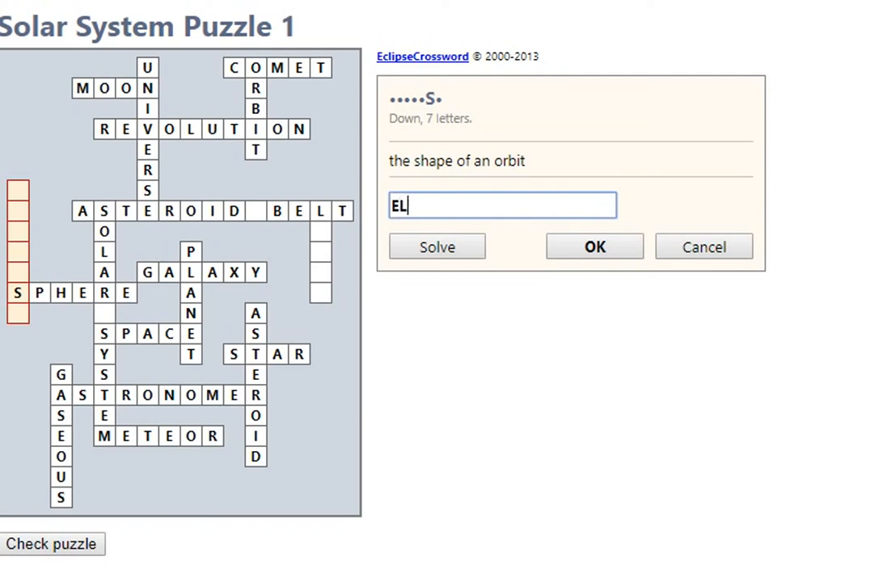
text(LIP)
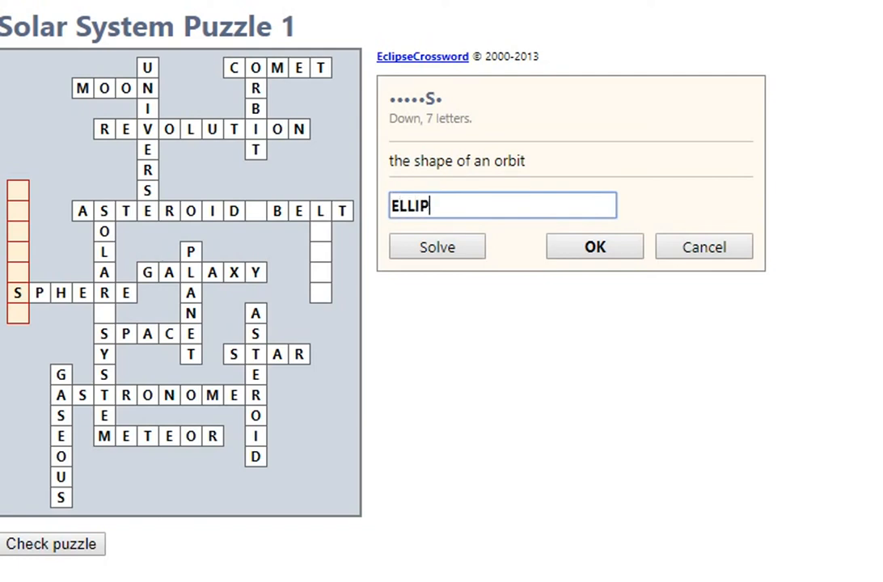
click(594, 246)
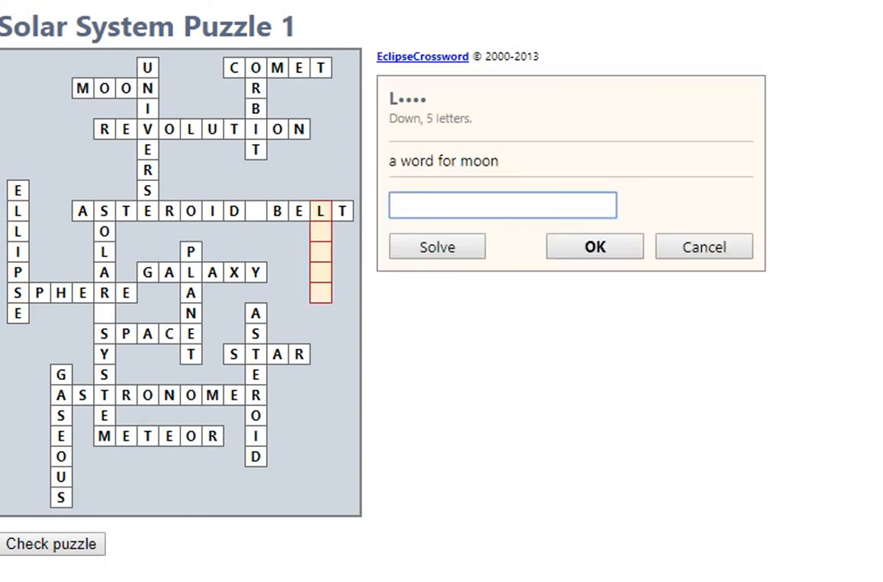
text(LUN)
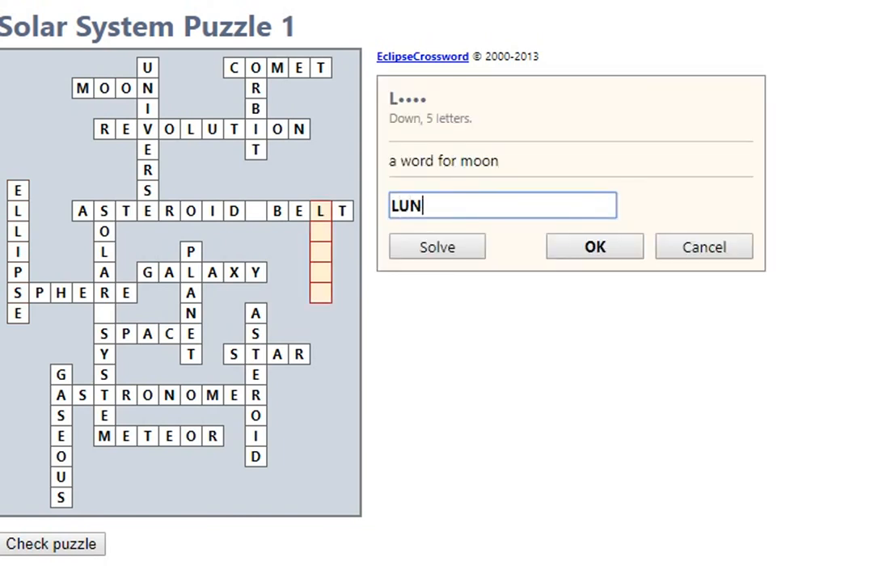